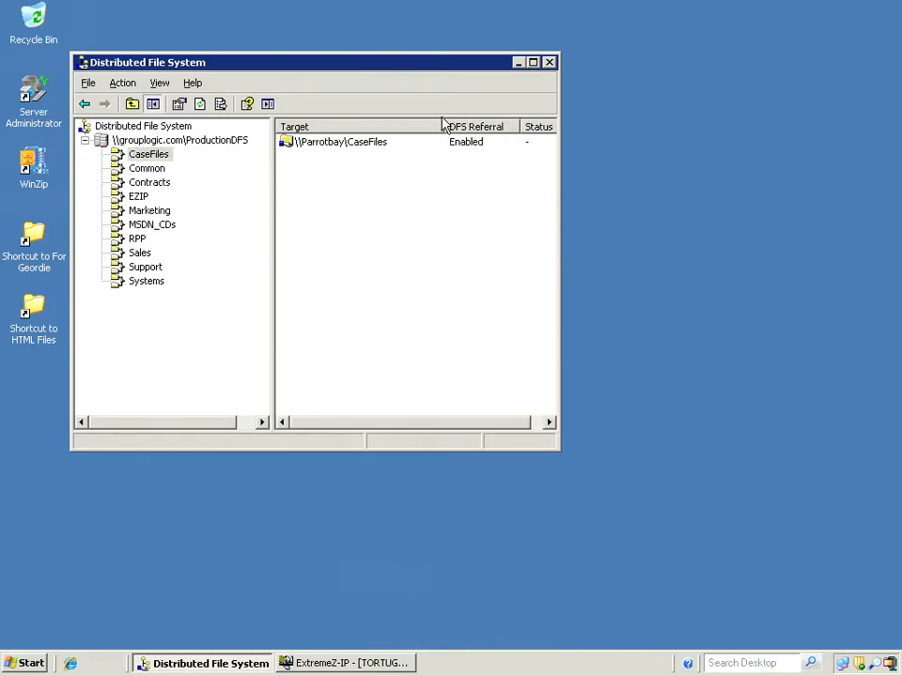
{"action": "mouse_move", "coordinate": [366, 571]}
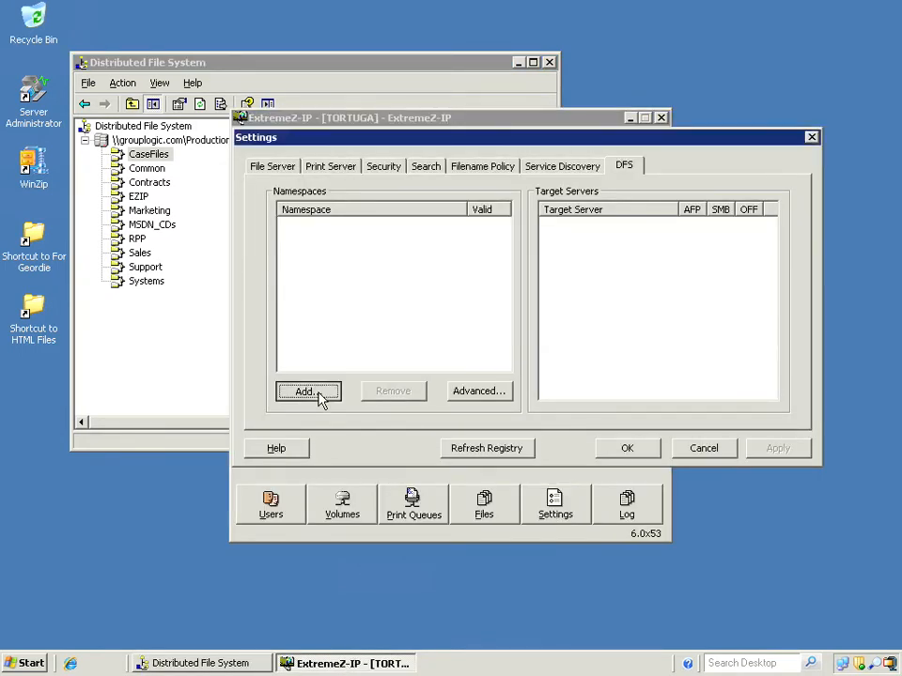
Add the DFS namespace \\GROUPLOGIC\ProductionDFS and confirm it so it lists two AFP target servers.
{"action": "left_click", "coordinate": [308, 391]}
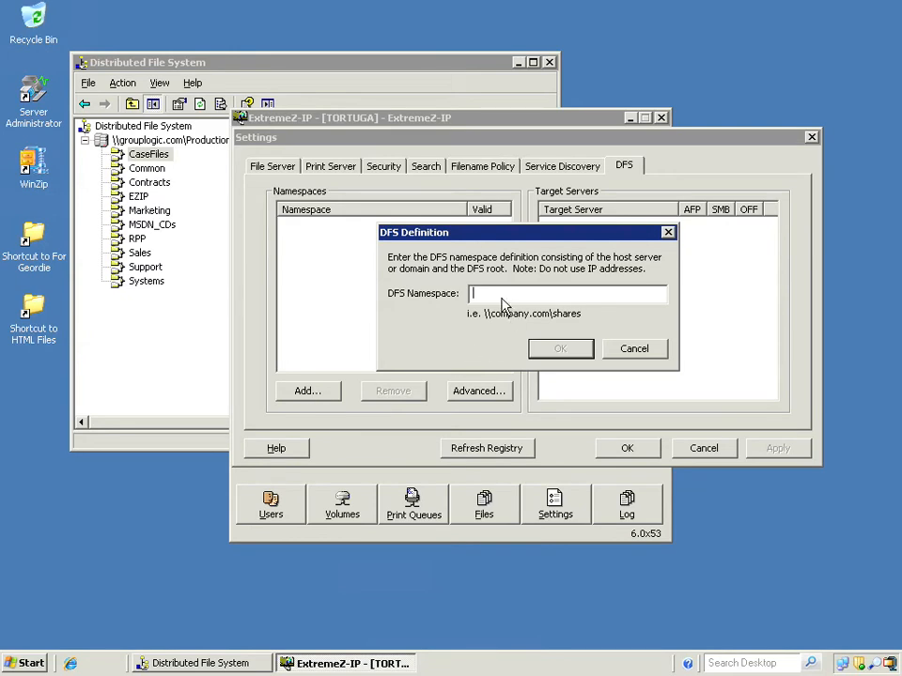
{"action": "type", "text": "\\\\GROUPLOGIC\\ProductionDFS"}
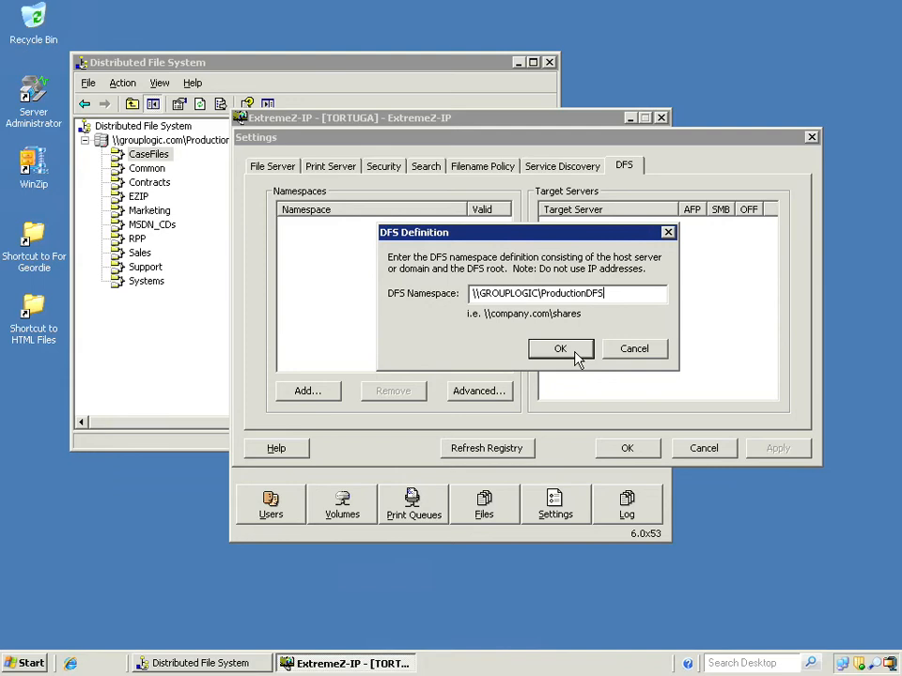
{"action": "left_click", "coordinate": [560, 348]}
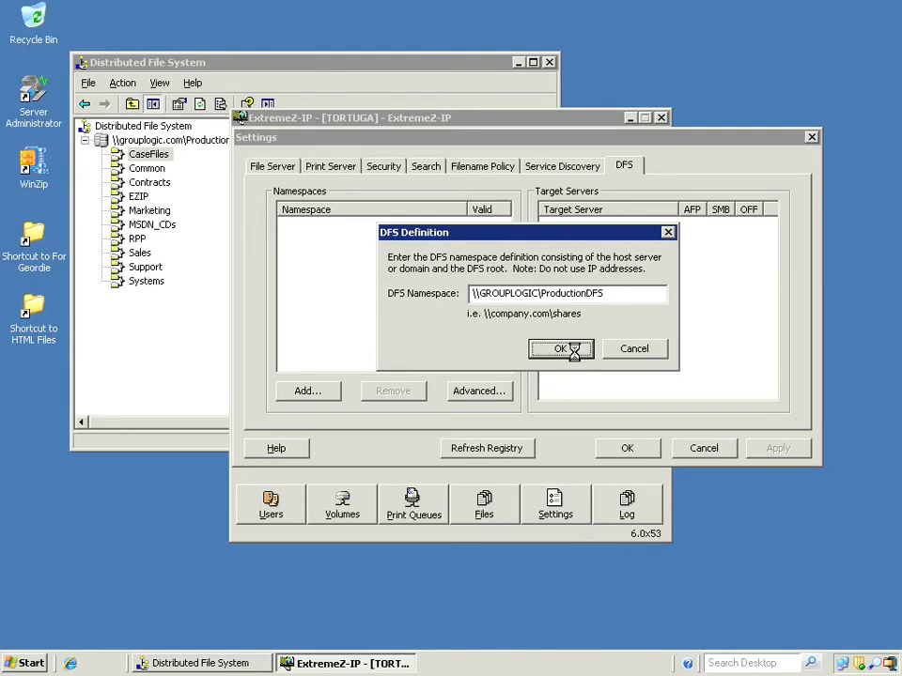
{"action": "left_click", "coordinate": [556, 347]}
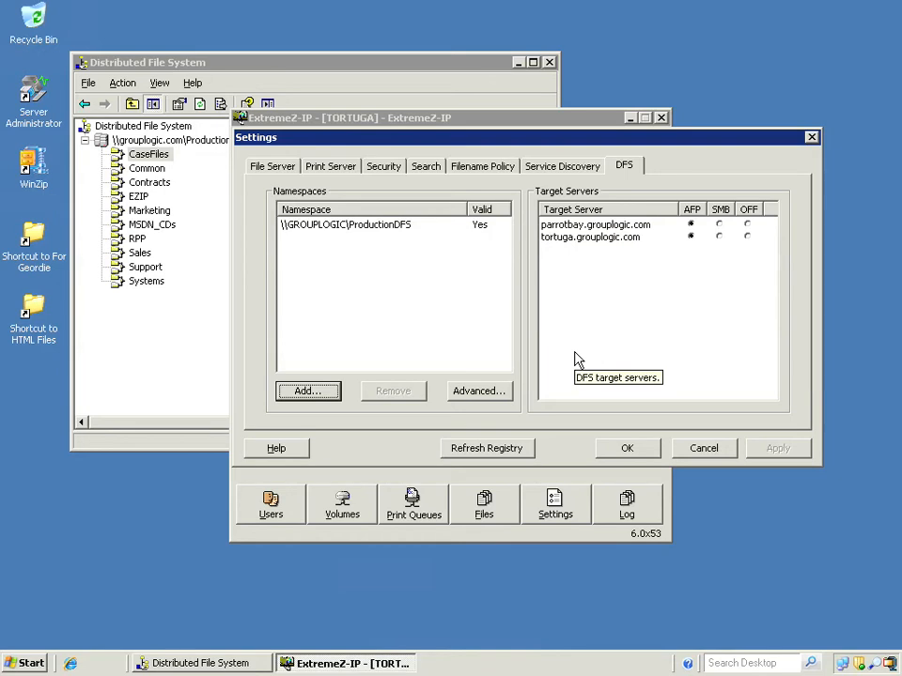
{"action": "mouse_move", "coordinate": [578, 361]}
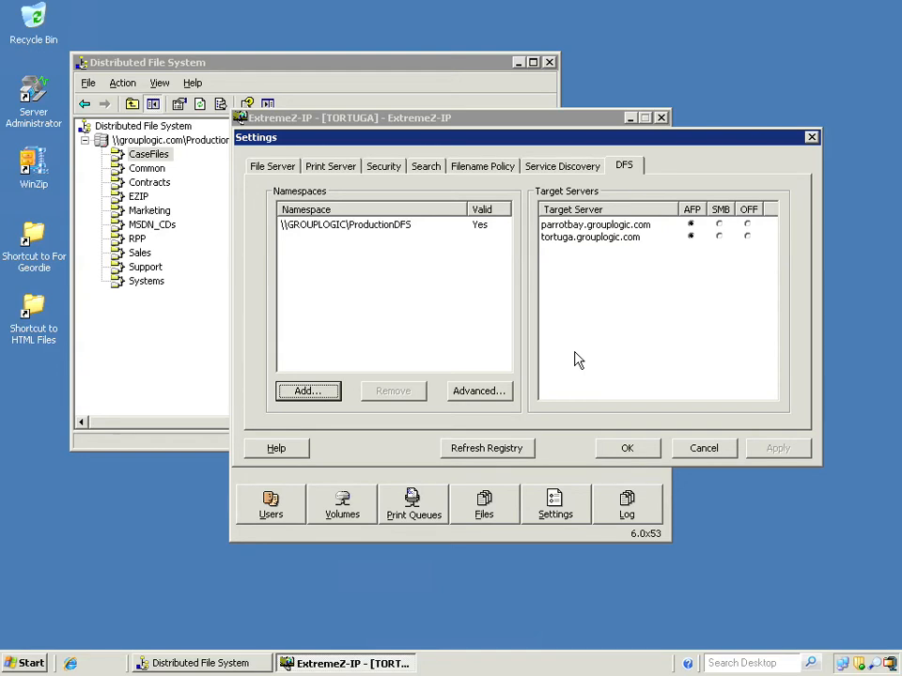
{"action": "mouse_move", "coordinate": [691, 252]}
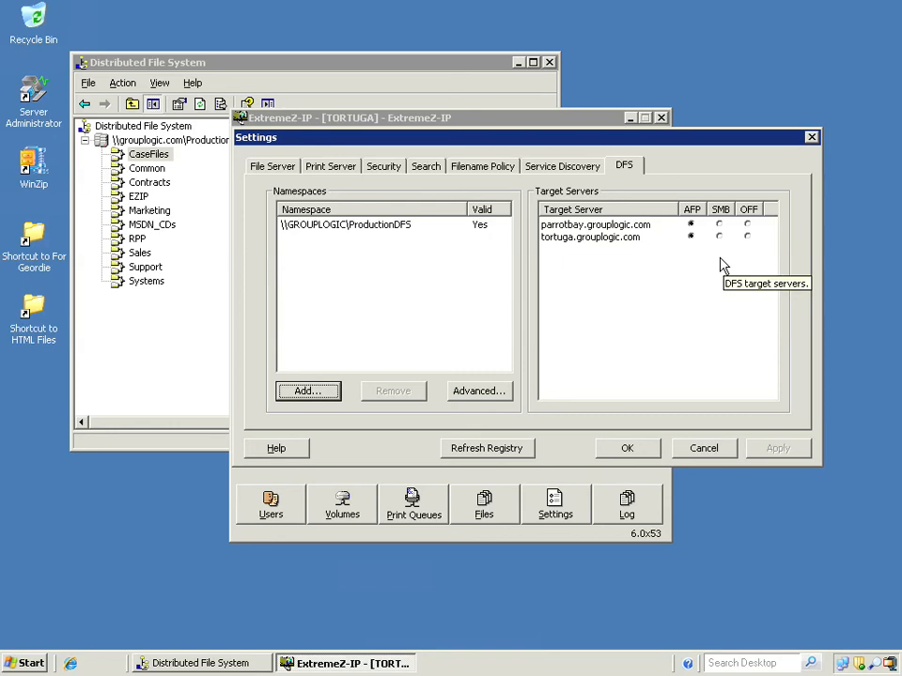
{"action": "mouse_move", "coordinate": [723, 264]}
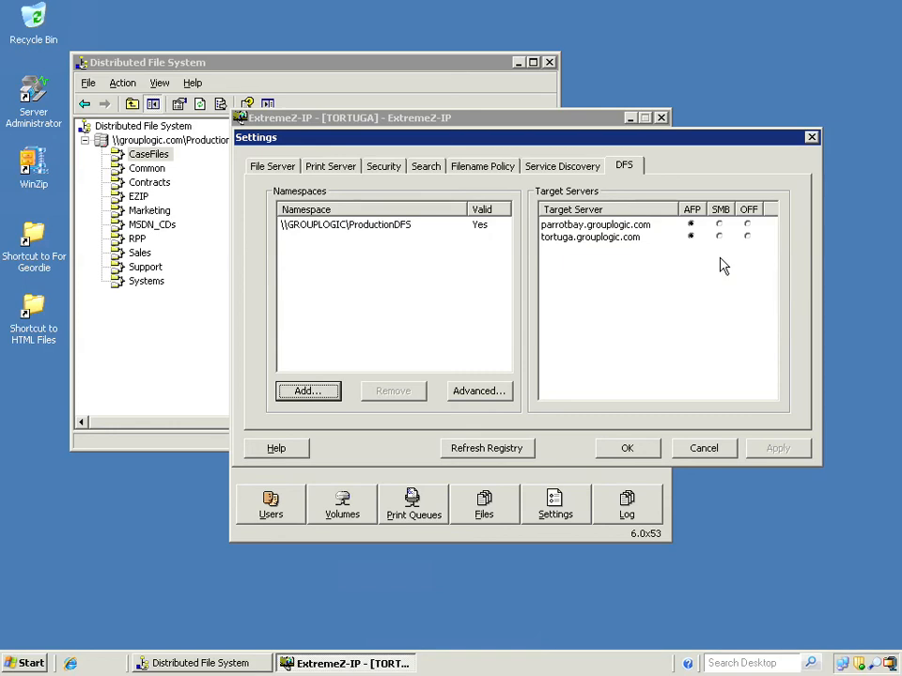